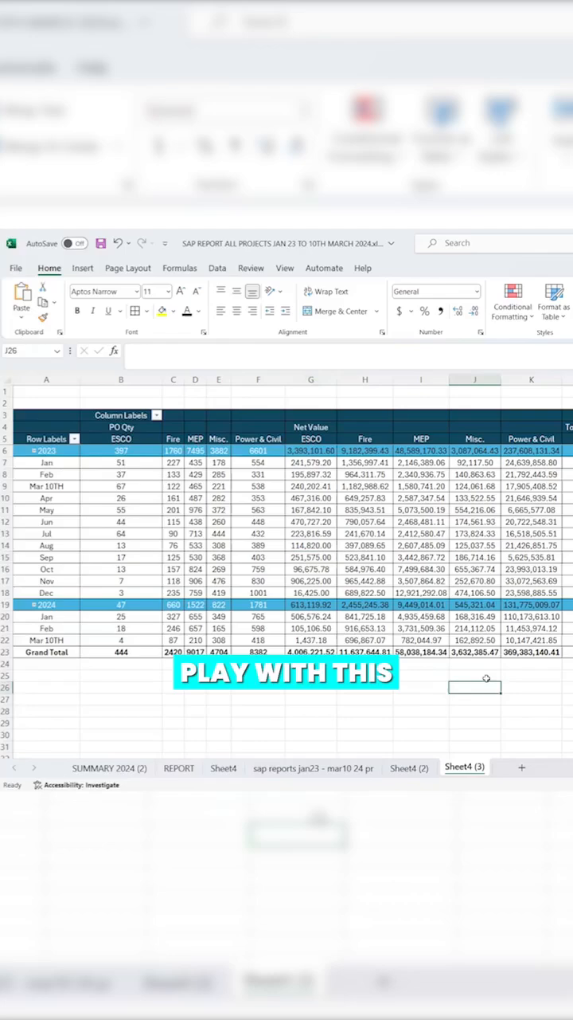
Step: Place Dept. in the pivot rows, with LPO DATE years and months across and PO Qty totals
scroll("right", 3)
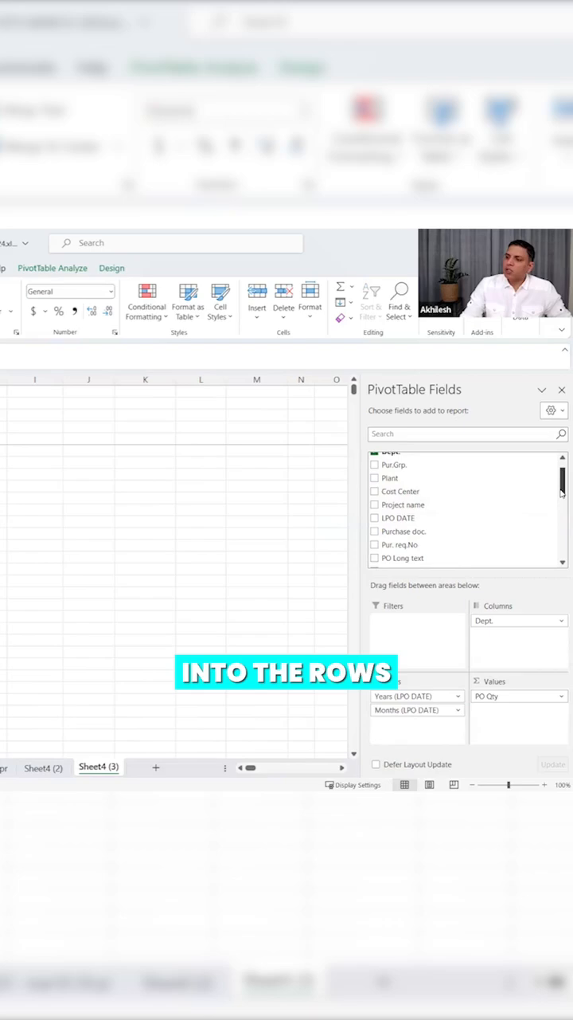
left_click_drag(418, 645, 518, 620)
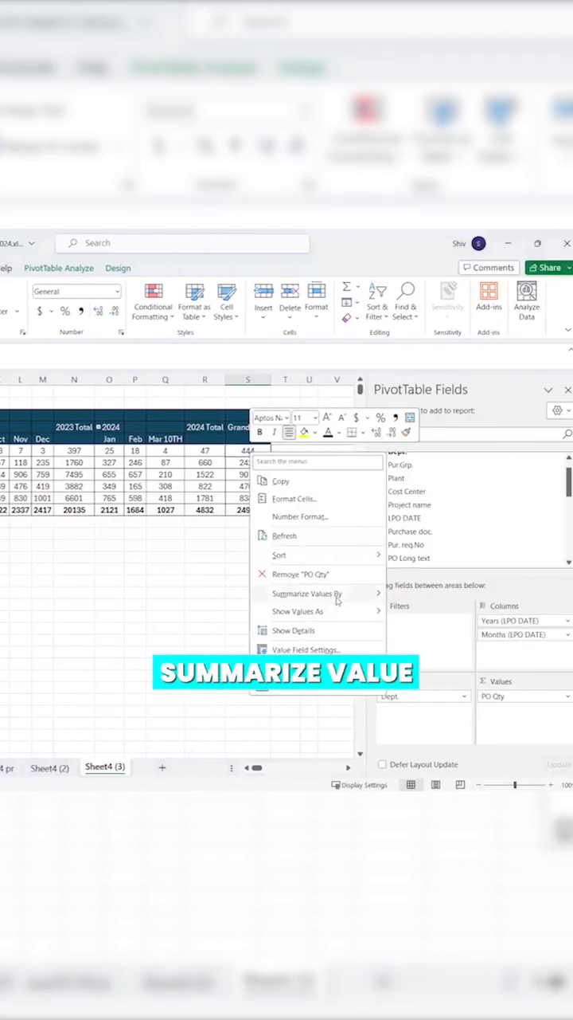
Step: Show the Summarize Values By options (Sum, Count, Average) for the PO Qty values
left_click(307, 592)
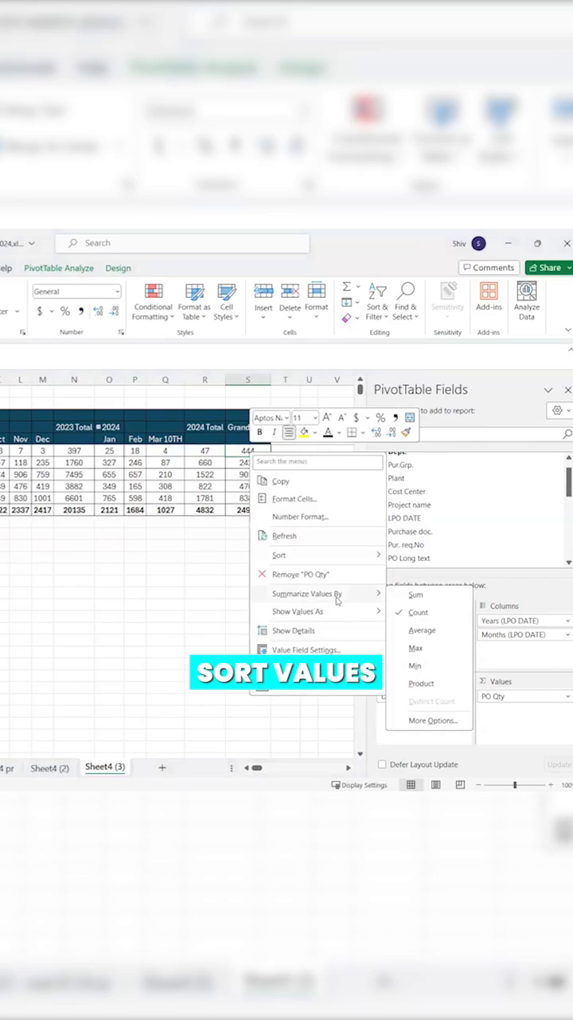